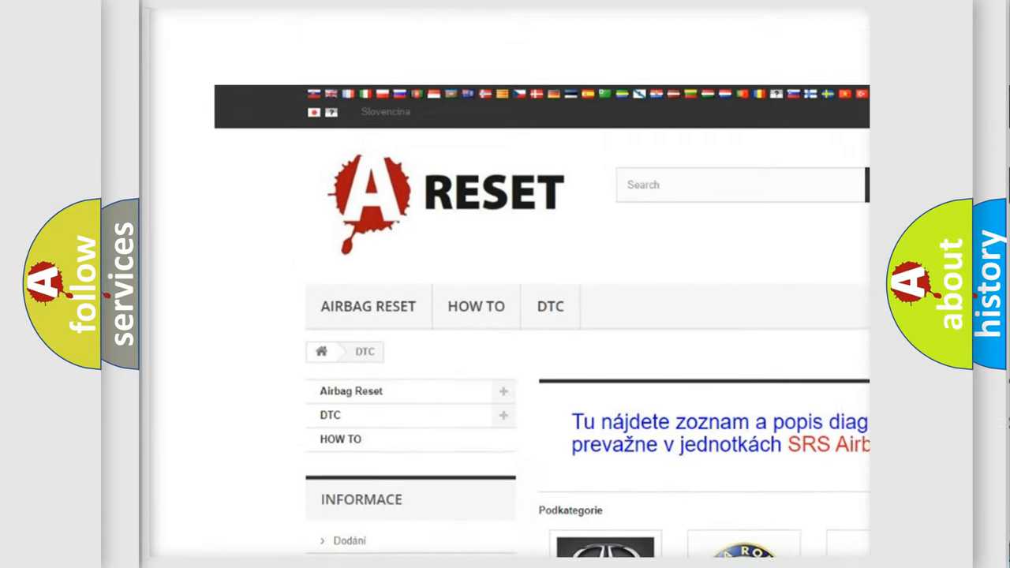
- Open the FIAT DTC tile and browse its diagnostic code subcategories down to the footer
{"action": "scroll", "scroll_direction": "down", "scroll_amount": 3}
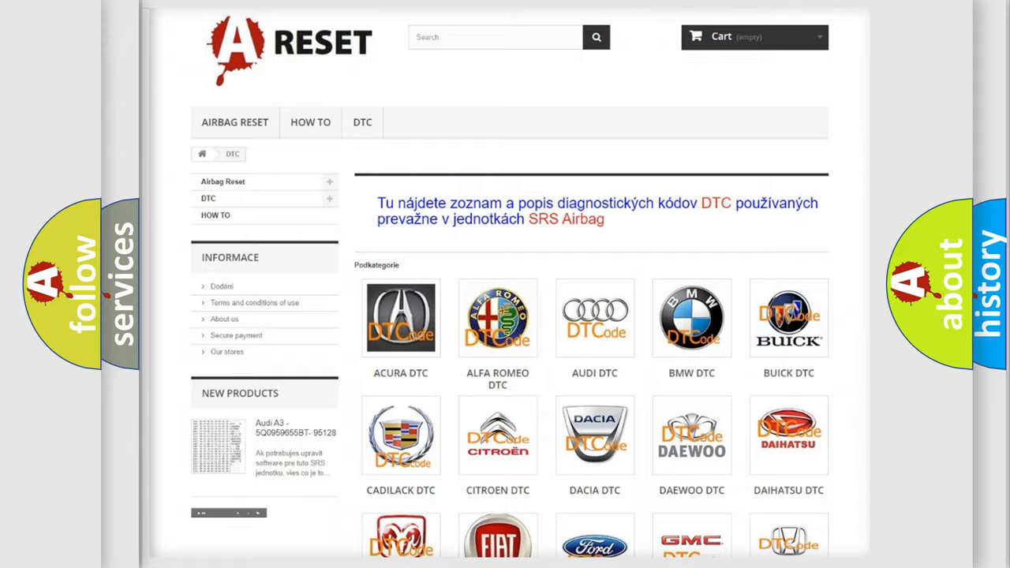
{"action": "scroll", "scroll_direction": "down", "scroll_amount": 3}
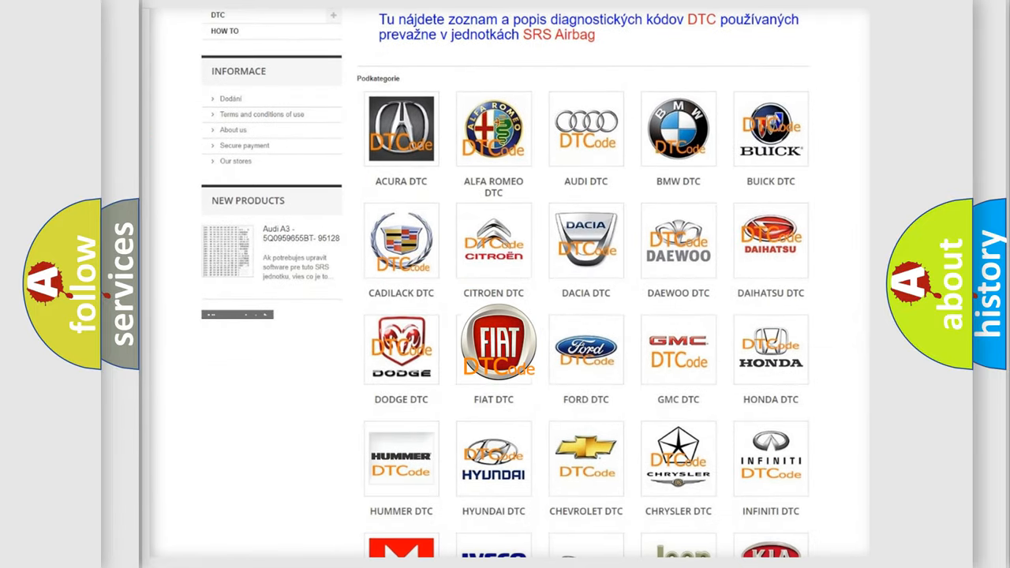
{"action": "left_click", "coordinate": [493, 349]}
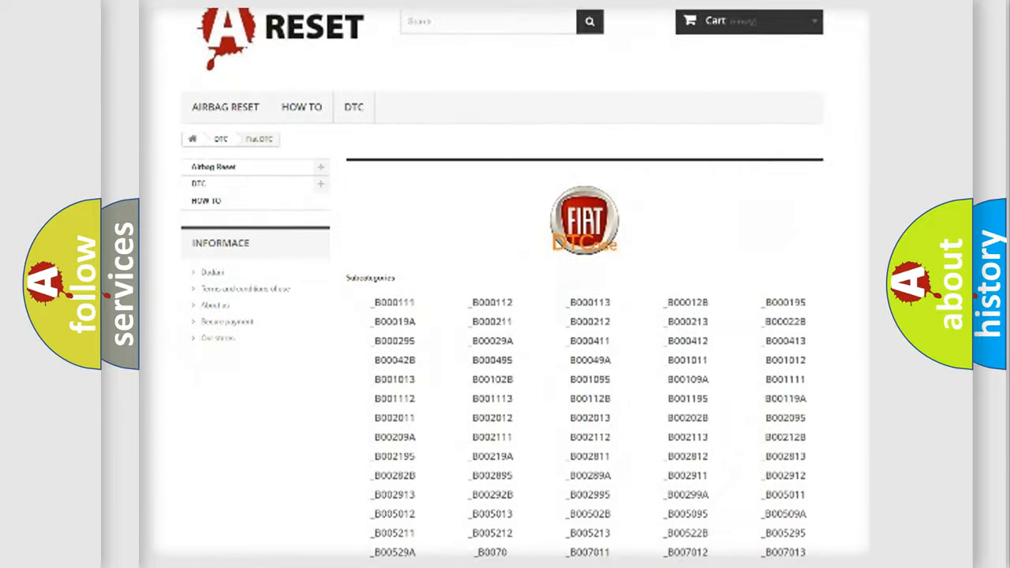
{"action": "scroll", "scroll_direction": "down", "scroll_amount": 3}
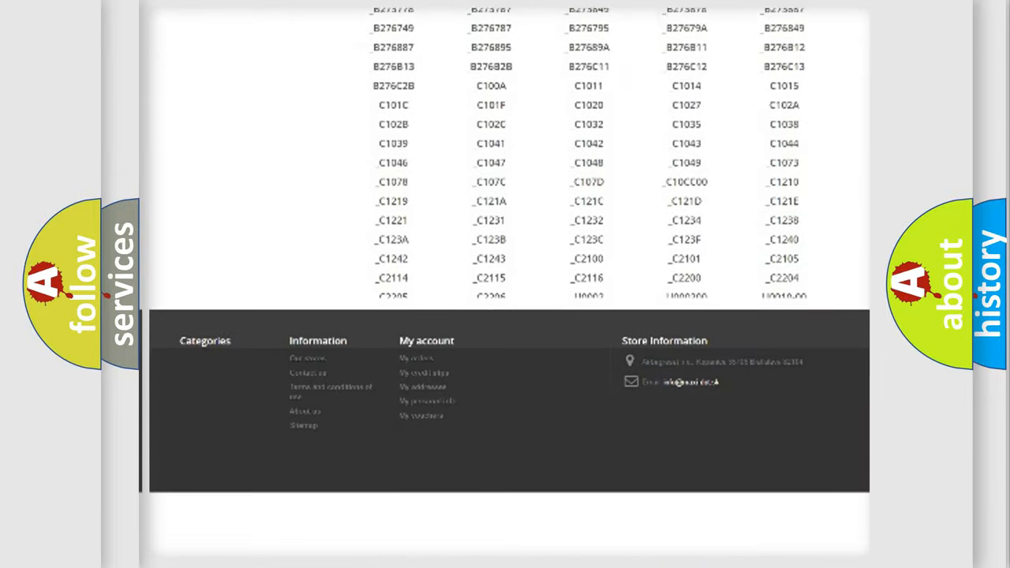